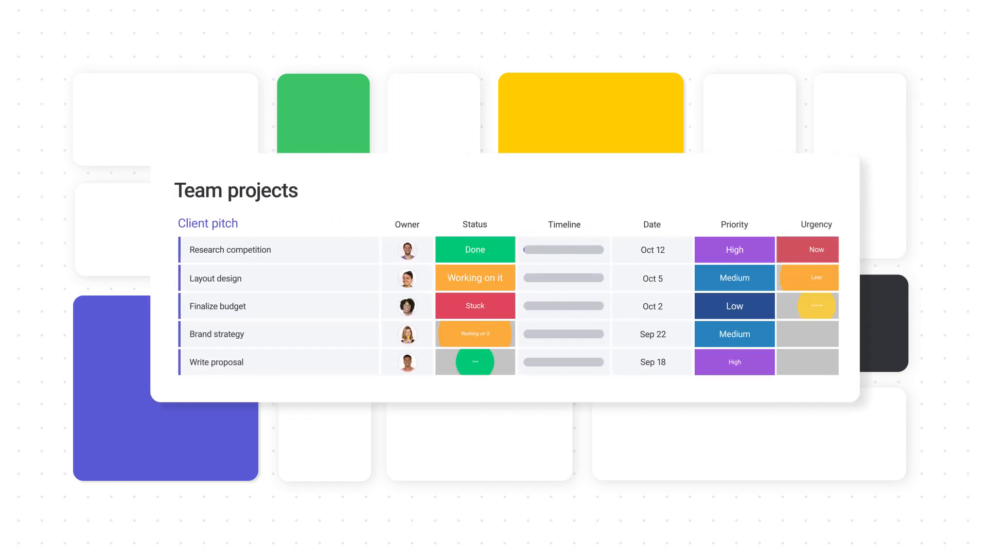
Open the Developers area from the profile avatar's Account menu to reach 'Your first app'
click(224, 423)
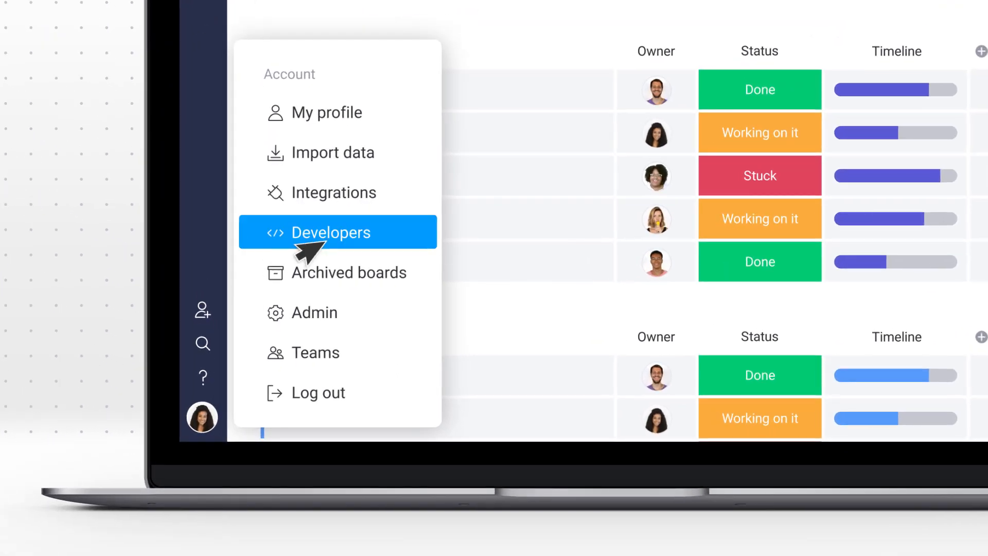
click(337, 232)
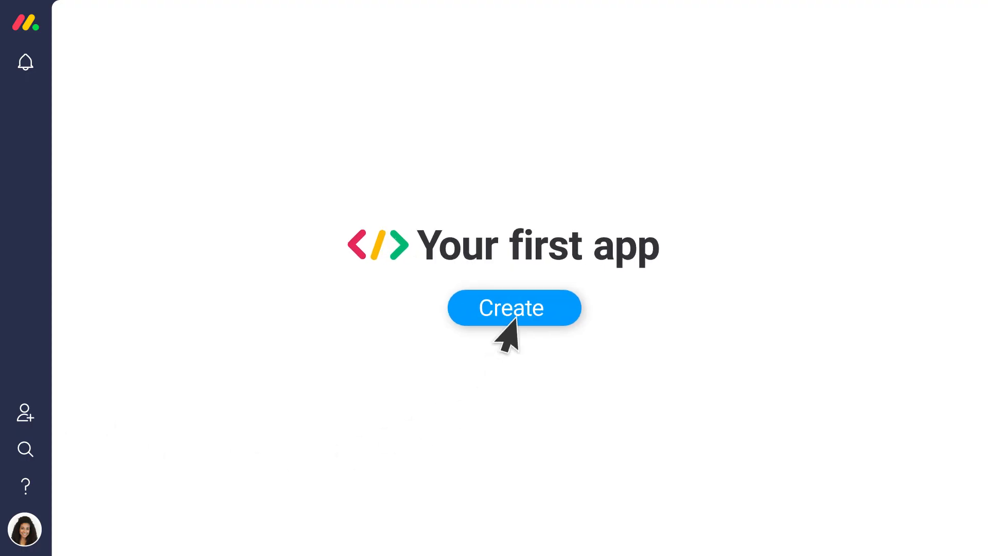
Create the app and open its 'Your amazing app' Marketplace listing showing 126 downloads
click(514, 308)
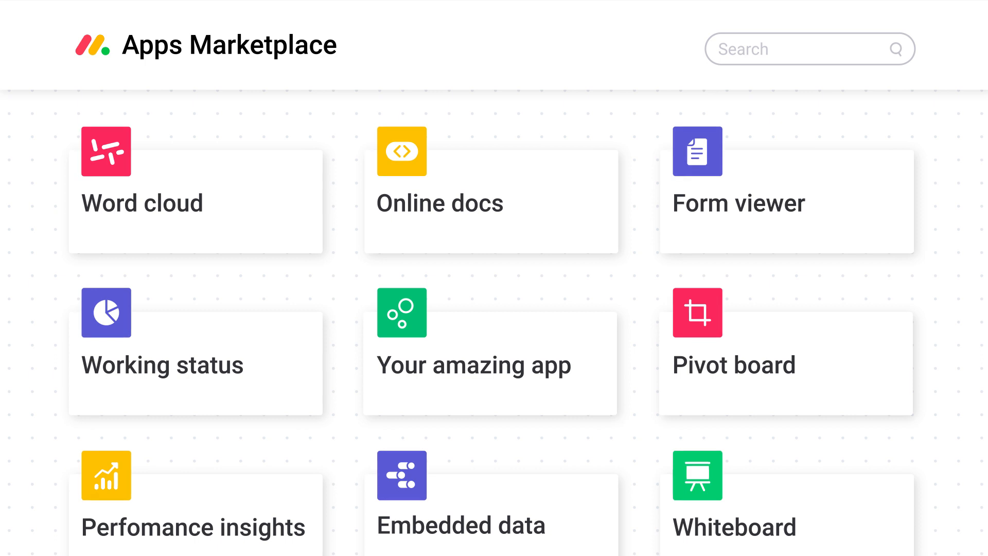
click(490, 363)
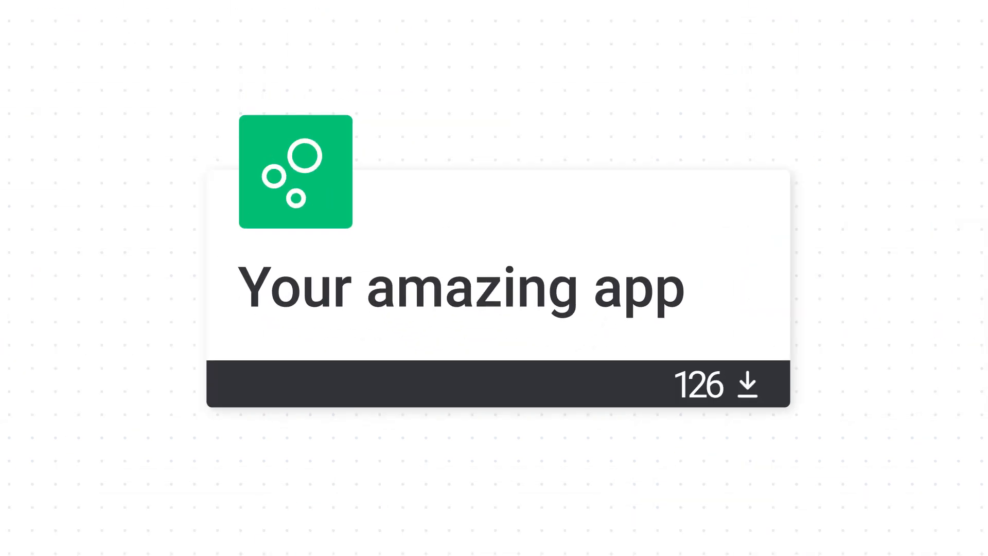